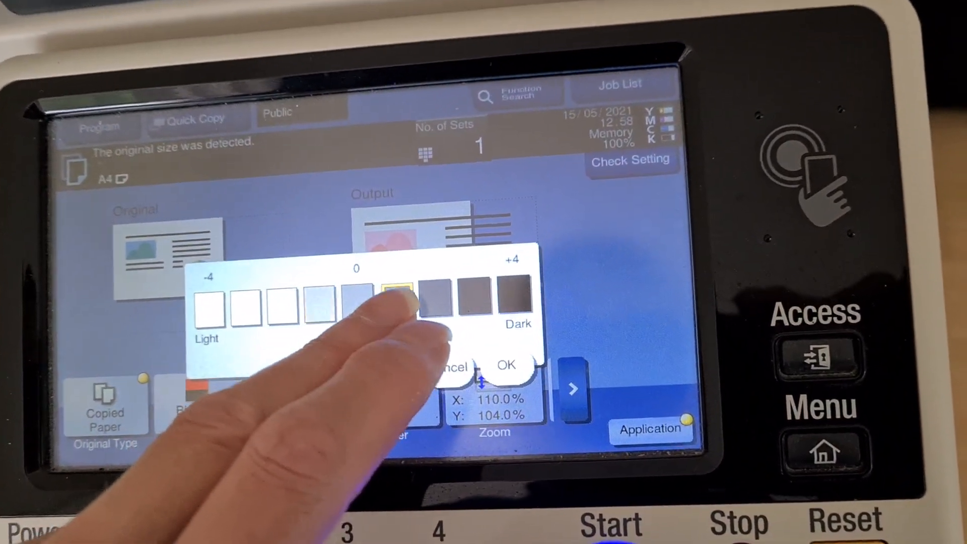
Step: Confirm copy density at +1 in the Density pop-up
left_click(507, 365)
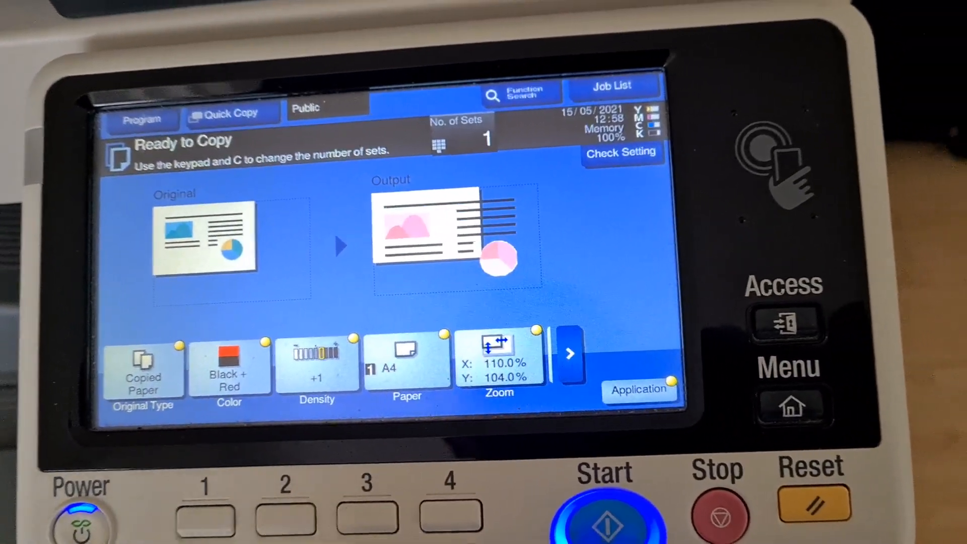
Step: Scan the original and print one A4 Black + Red copy at 110%×104%
left_click(605, 512)
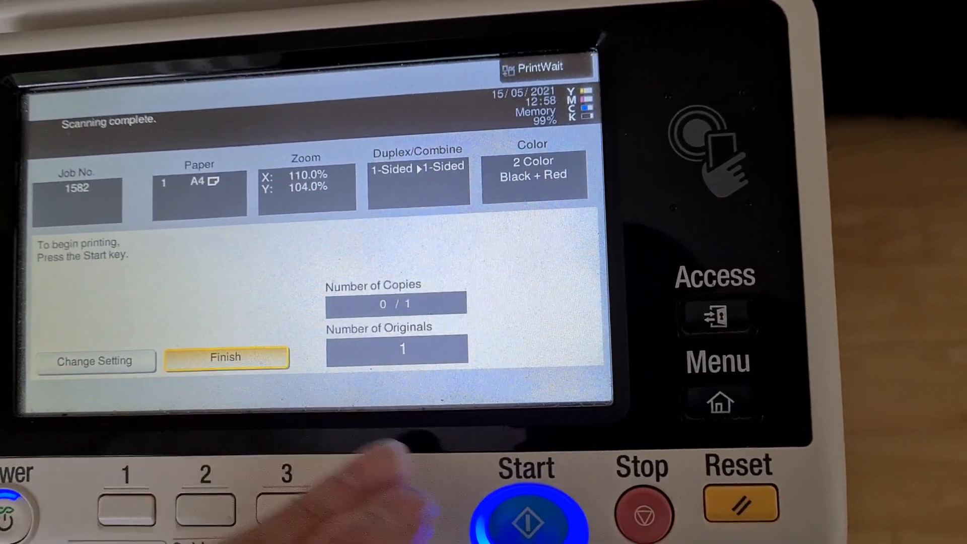
left_click(527, 511)
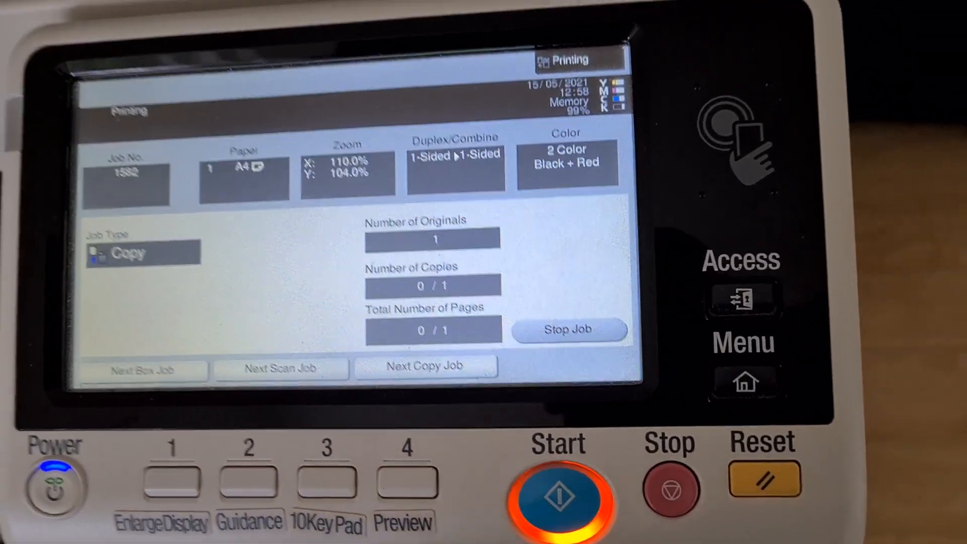